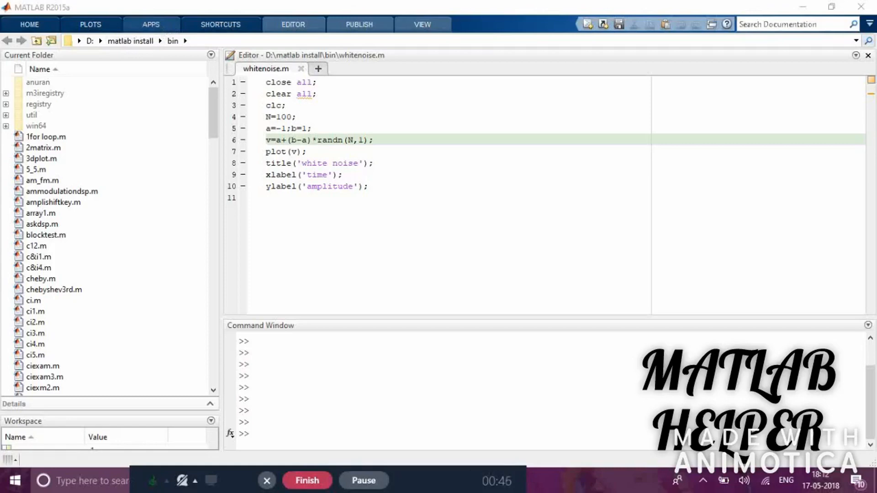
- Launch the Signal Analysis tool (SPTool) from the Apps gallery
{"action": "left_click", "coordinate": [151, 24]}
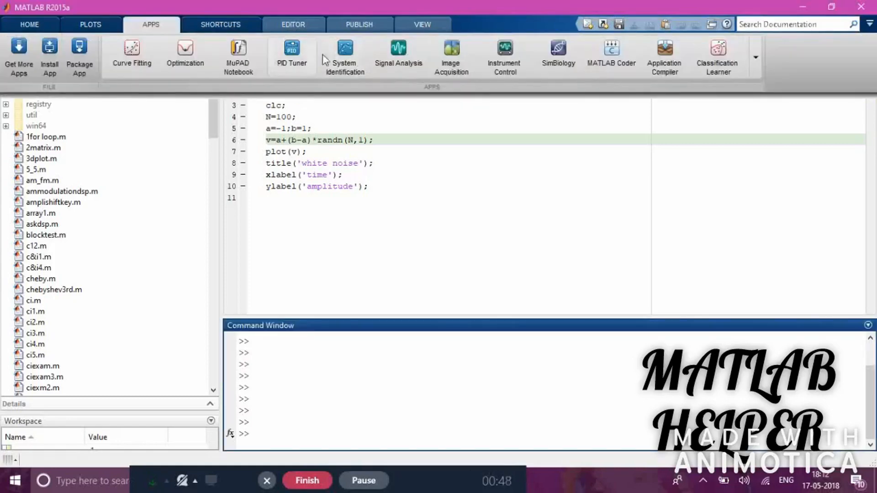
{"action": "mouse_move", "coordinate": [398, 53]}
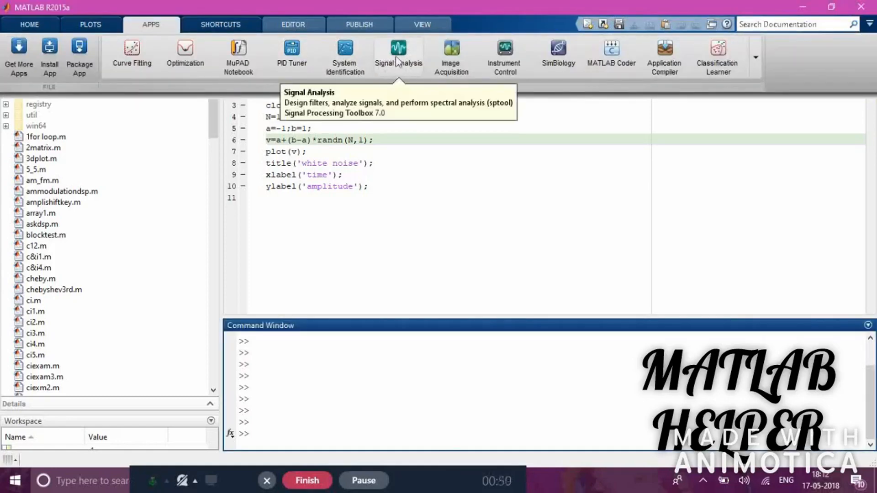
{"action": "left_click", "coordinate": [398, 50]}
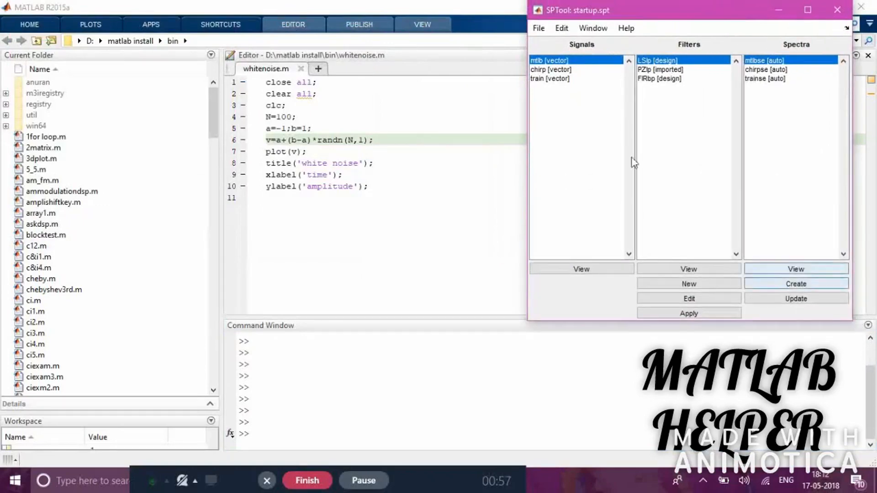
{"action": "mouse_move", "coordinate": [789, 95]}
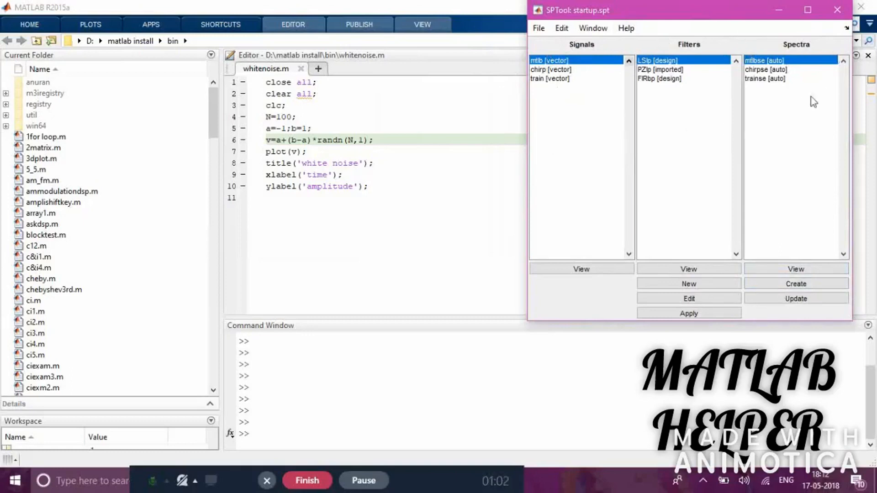
{"action": "mouse_move", "coordinate": [664, 182]}
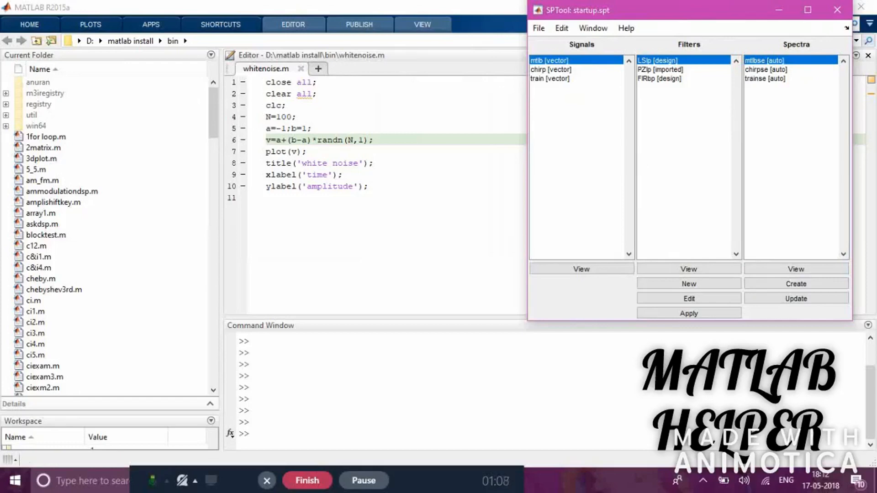
{"action": "mouse_move", "coordinate": [265, 69]}
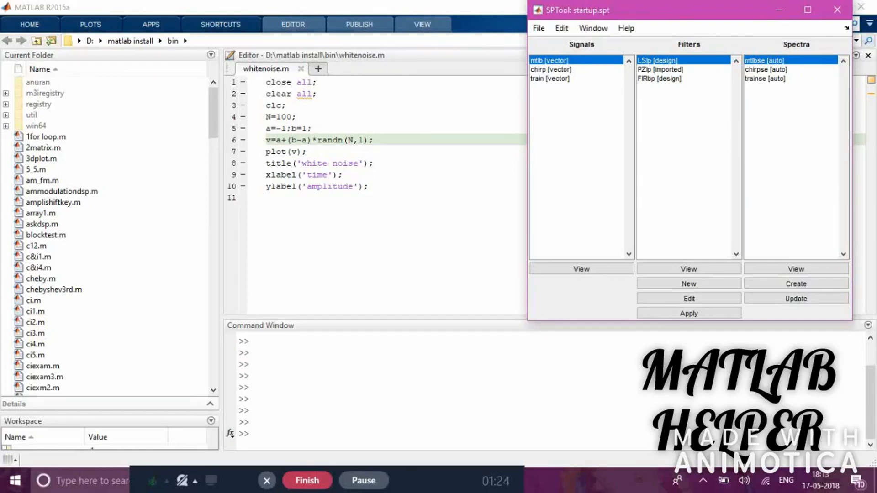
- Run whitenoise.m to plot the 100-sample noise signal, then dismiss Figure 1
{"action": "left_click", "coordinate": [836, 9]}
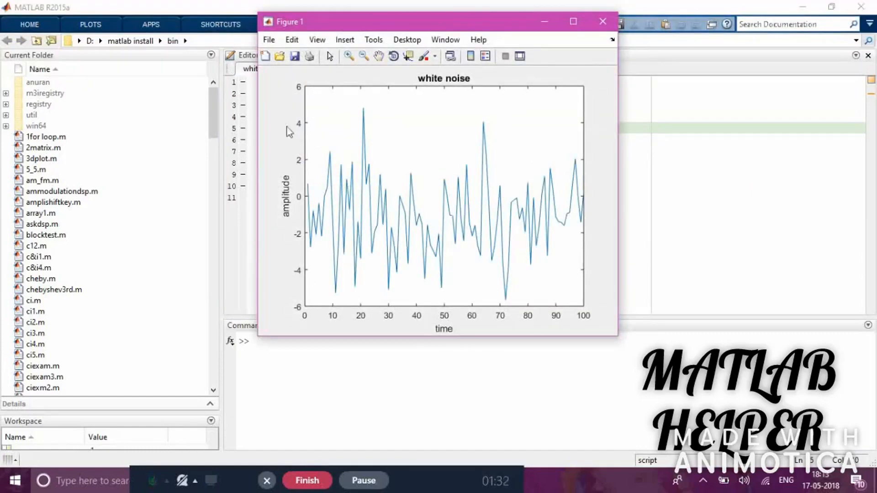
{"action": "left_click", "coordinate": [602, 21]}
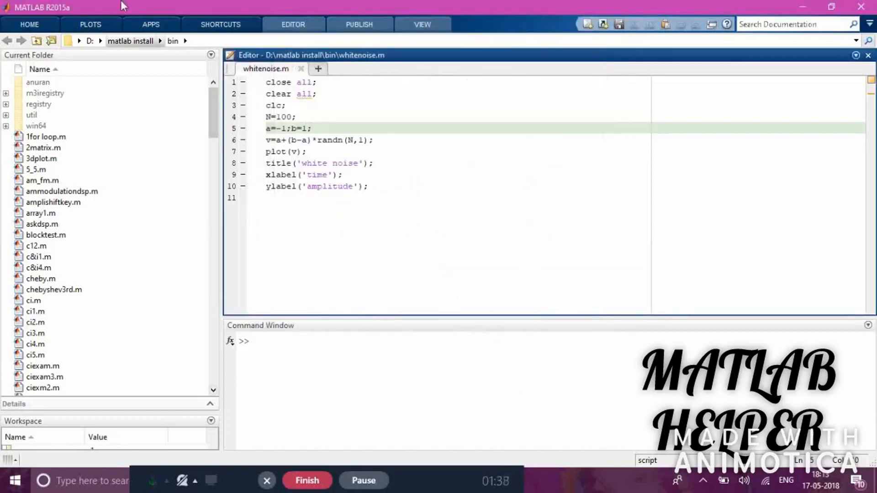
- Relaunch SPTool from the Apps gallery and again via the sptool command
{"action": "left_click", "coordinate": [151, 24]}
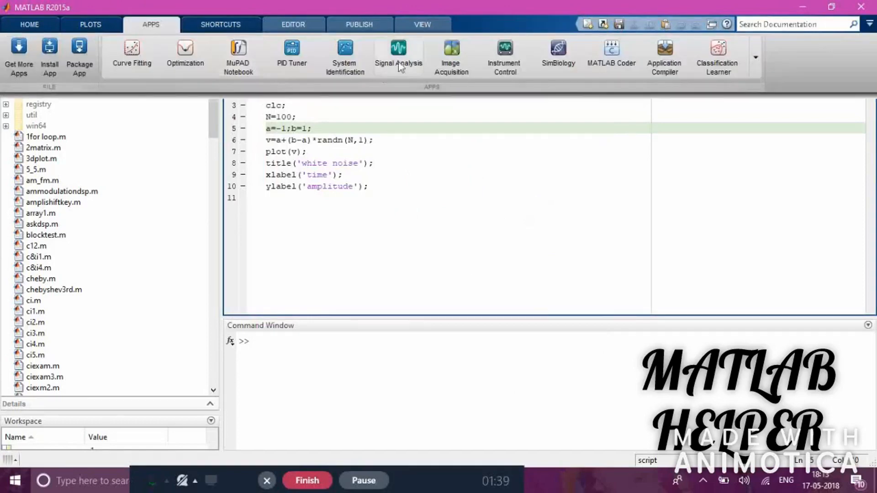
{"action": "left_click", "coordinate": [399, 56]}
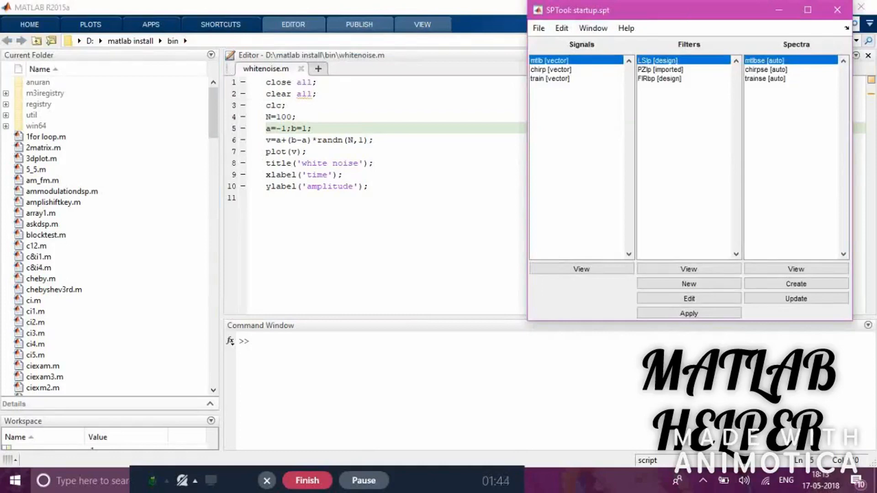
{"action": "type", "text": "s"}
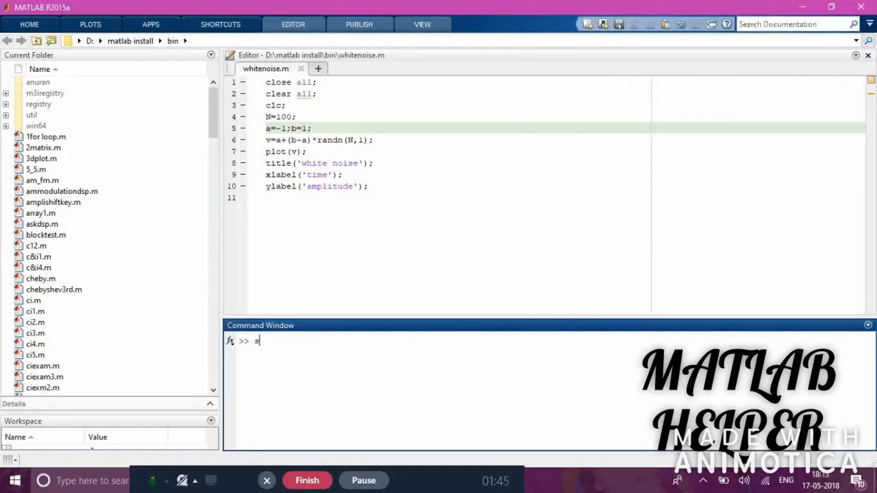
{"action": "type", "text": "ptool"}
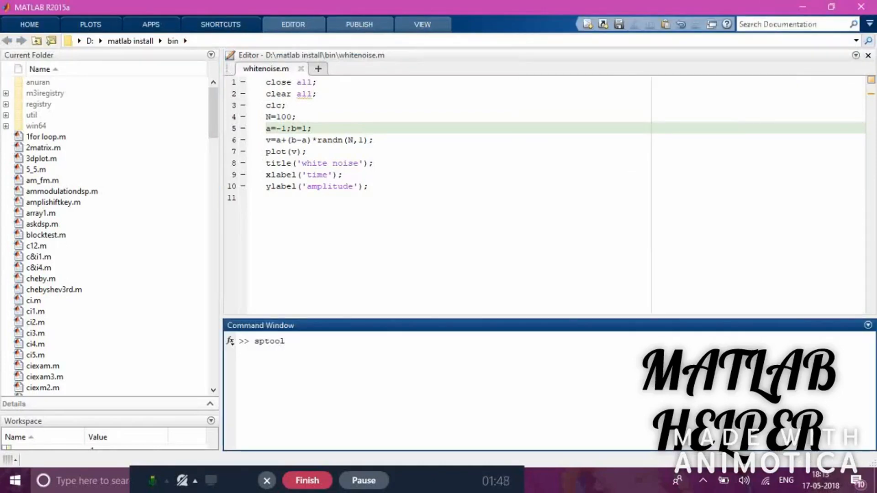
{"action": "key", "text": "enter"}
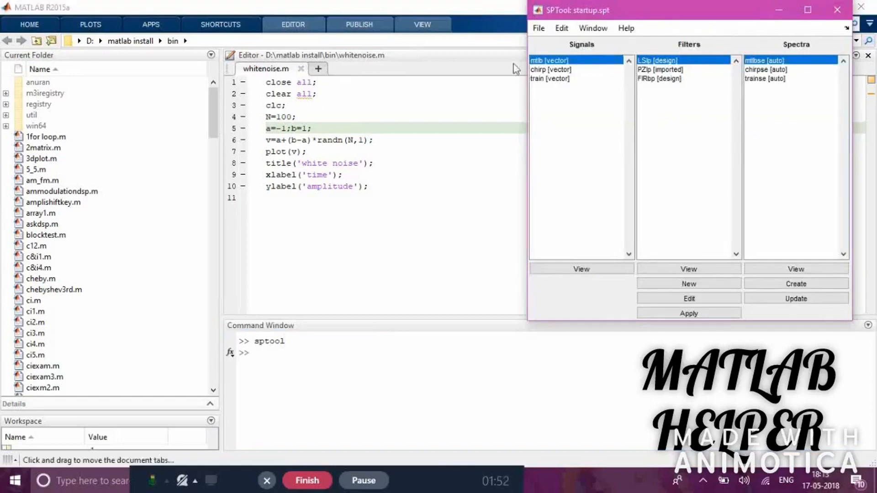
- Import workspace variable v through File > Import as the data for new signal sig1
{"action": "left_click", "coordinate": [538, 29]}
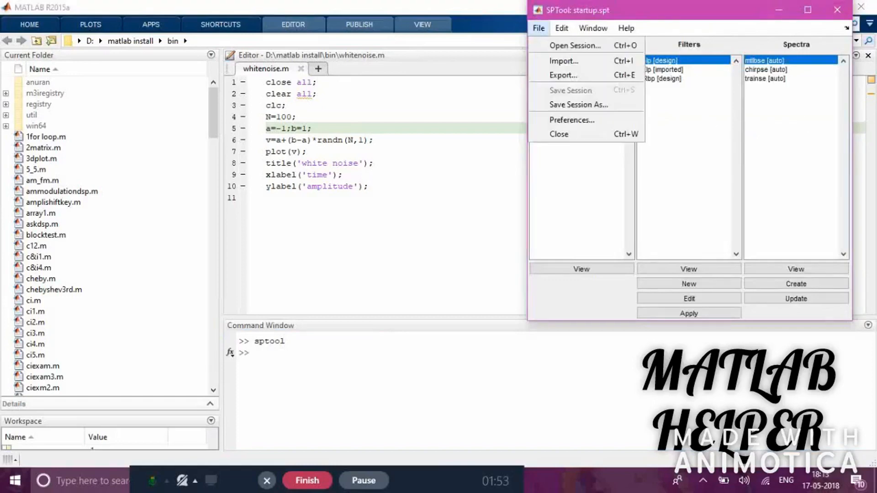
{"action": "left_click", "coordinate": [564, 61]}
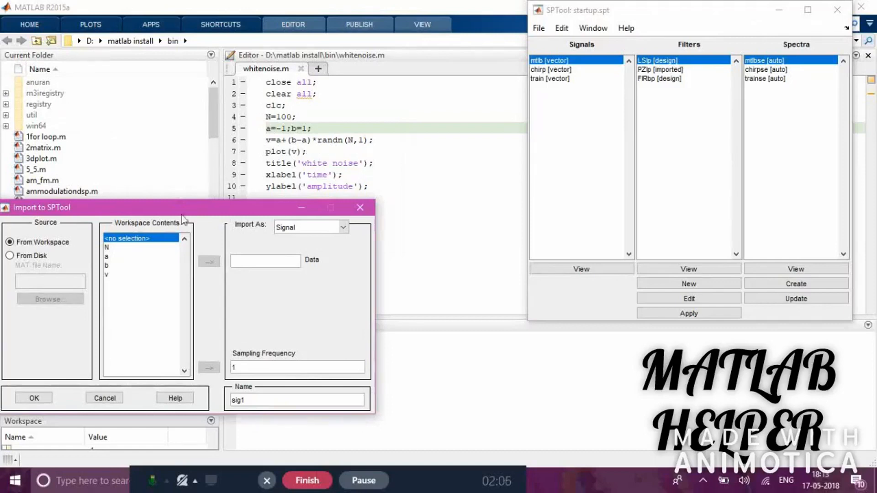
{"action": "left_click", "coordinate": [140, 274]}
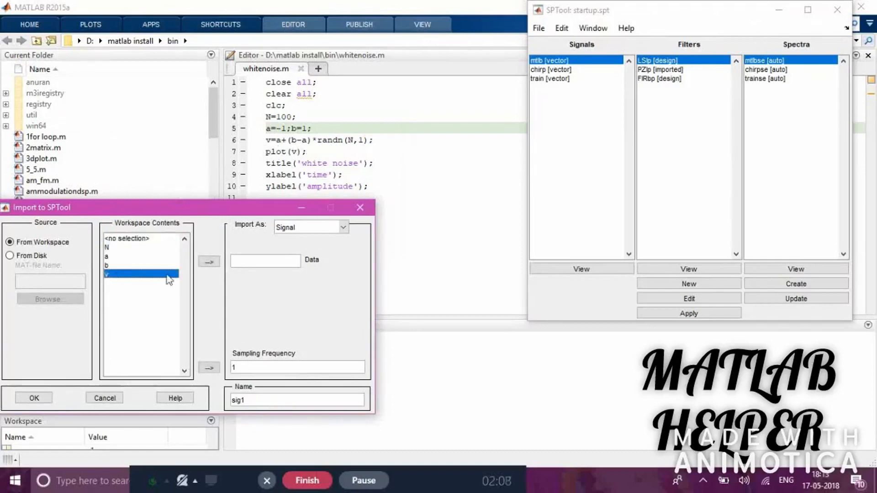
{"action": "left_click", "coordinate": [208, 262]}
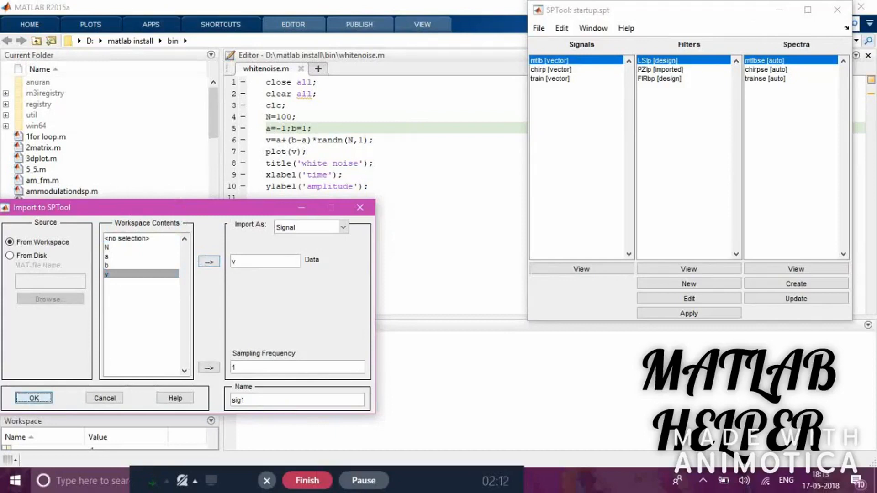
{"action": "left_click", "coordinate": [34, 397]}
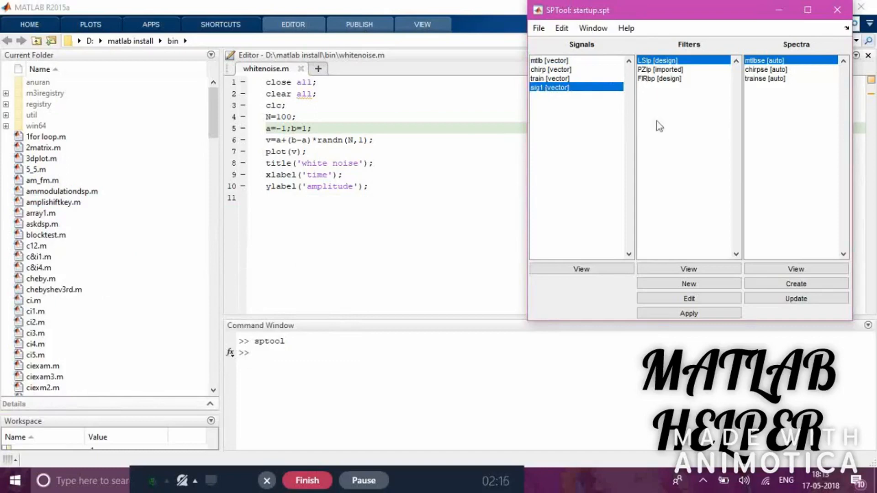
{"action": "mouse_move", "coordinate": [582, 51]}
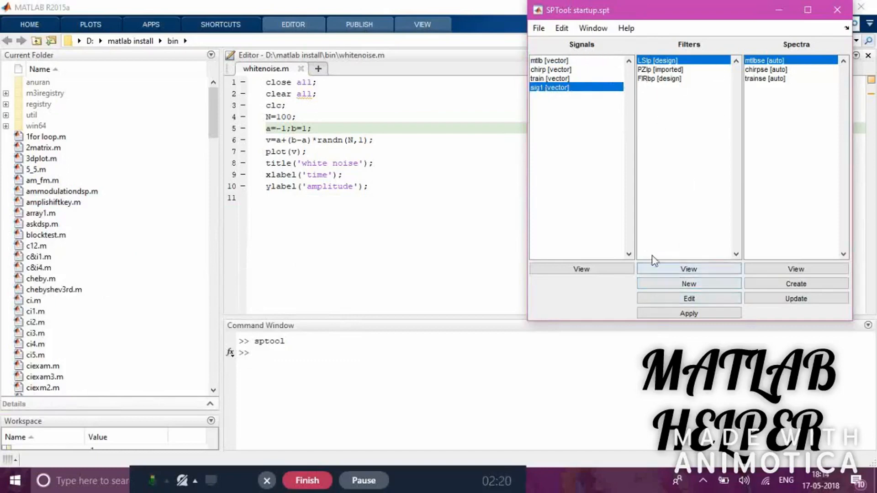
- Create a new filter filt1, bringing up the Filter Design & Analysis Tool with default lowpass FIR
{"action": "left_click", "coordinate": [689, 283]}
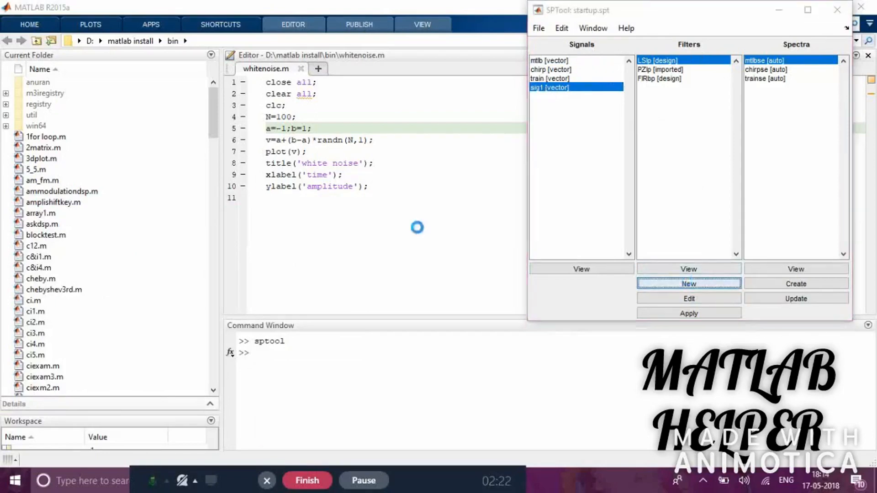
{"action": "left_click", "coordinate": [689, 283]}
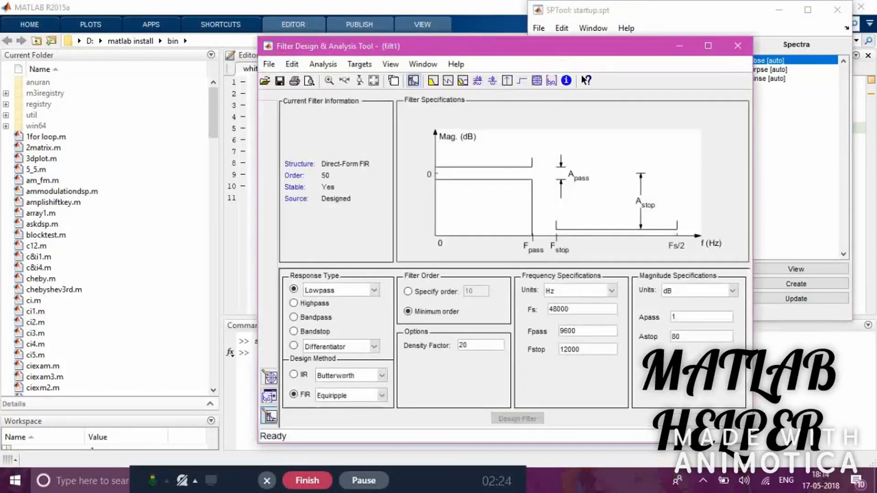
{"action": "left_click", "coordinate": [516, 418]}
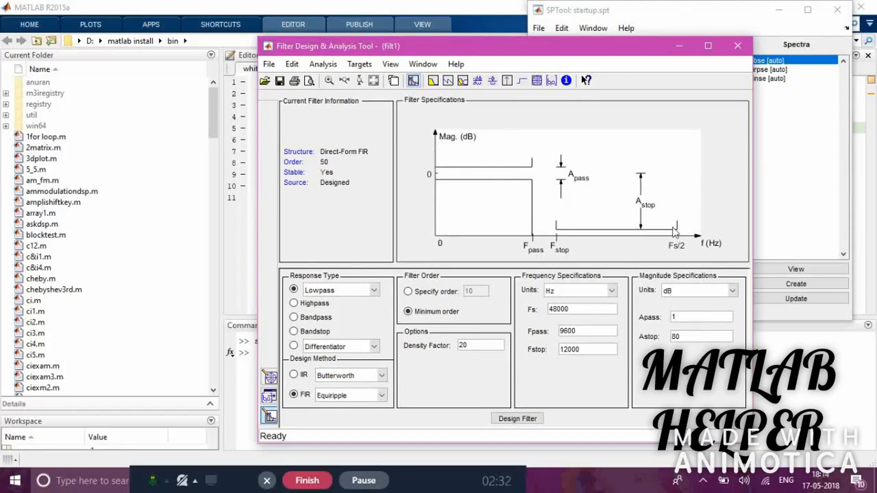
{"action": "mouse_move", "coordinate": [436, 115]}
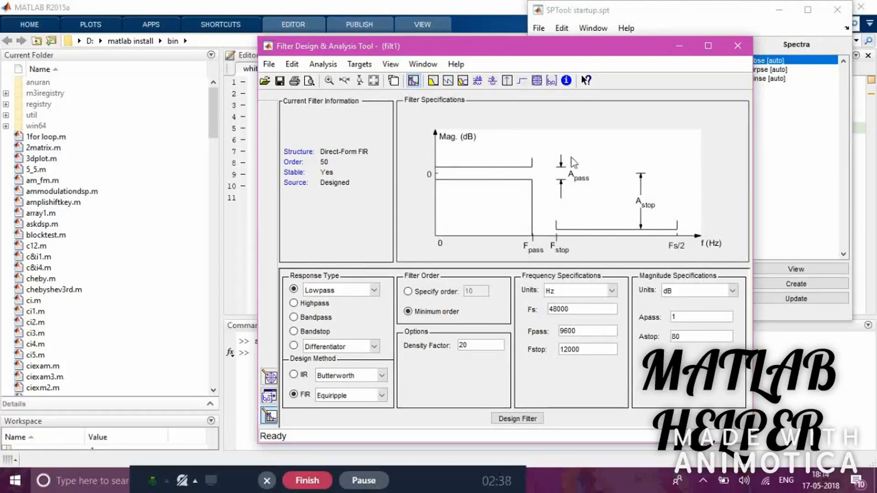
{"action": "mouse_move", "coordinate": [651, 187]}
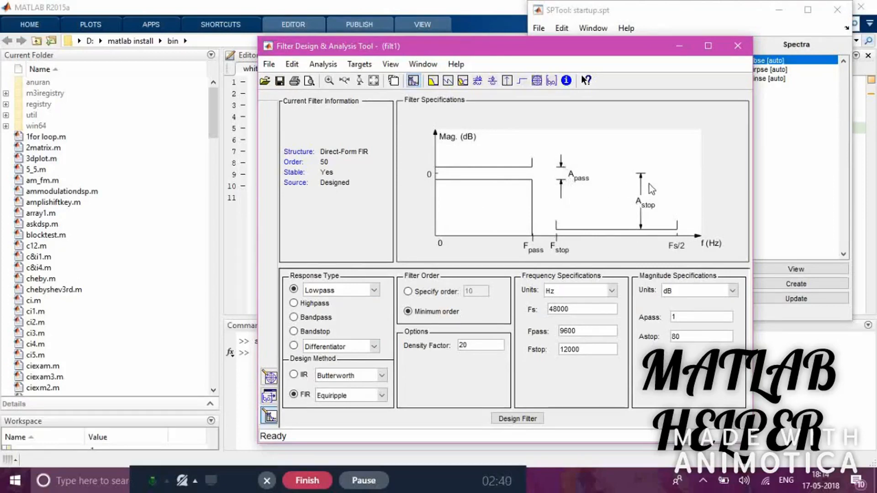
{"action": "mouse_move", "coordinate": [348, 290]}
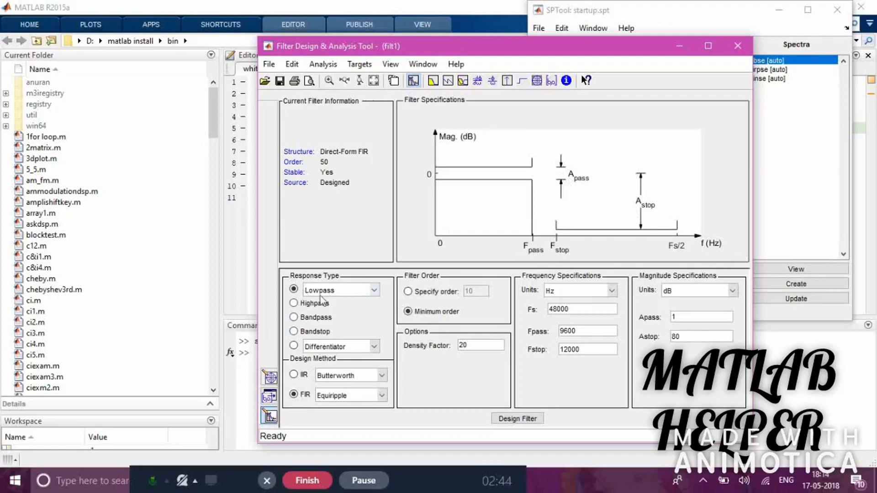
{"action": "mouse_move", "coordinate": [309, 413]}
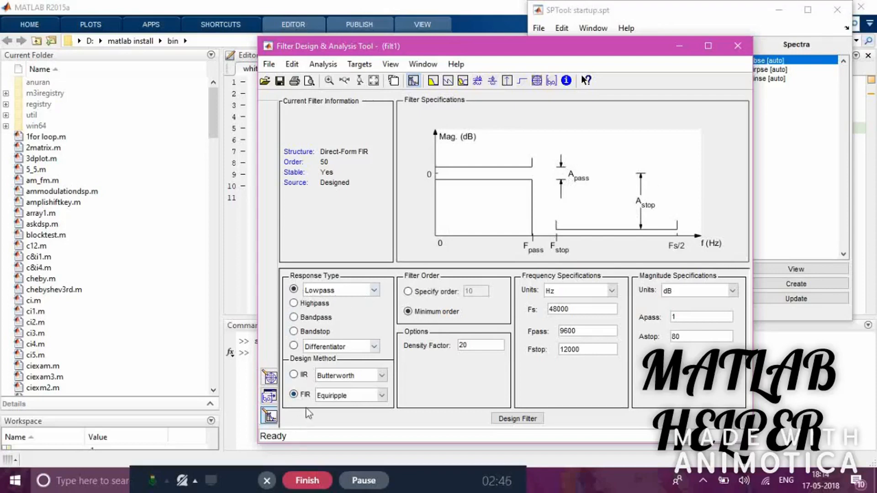
- Design filt1 as a Window-method FIR, order 10, rectangular window, Fs 800, Fc 210
{"action": "left_click", "coordinate": [373, 396]}
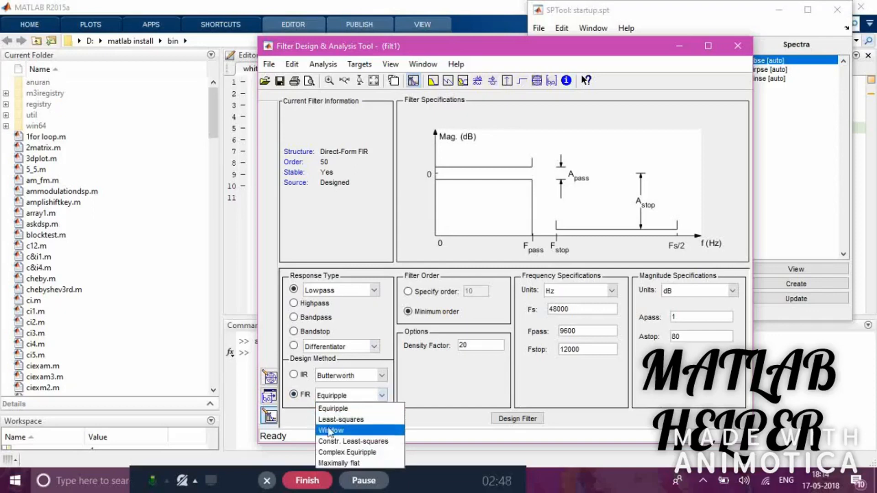
{"action": "left_click", "coordinate": [331, 429]}
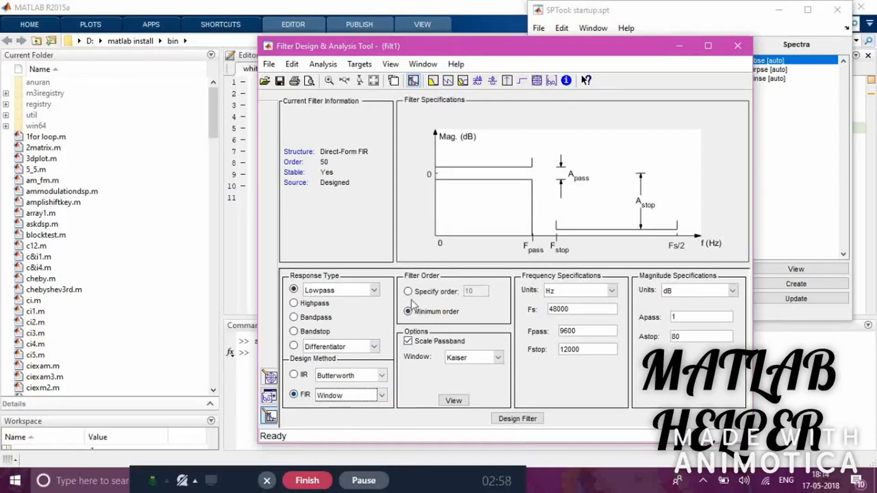
{"action": "left_click", "coordinate": [408, 291]}
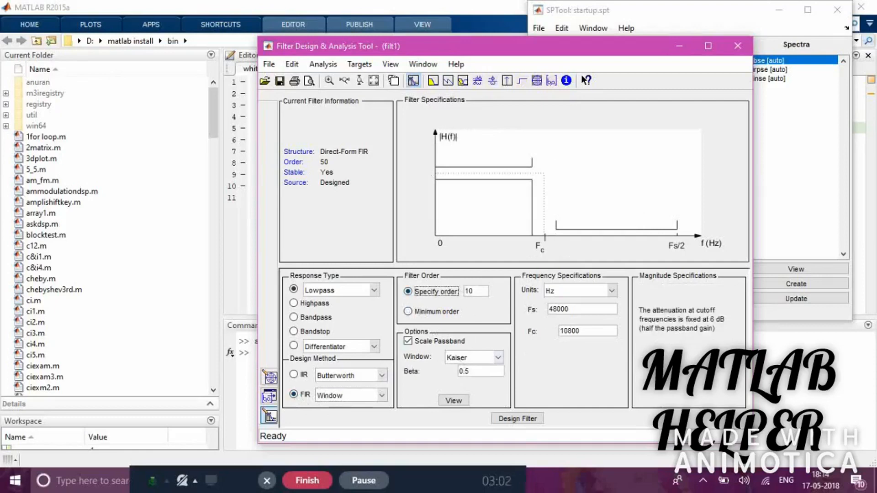
{"action": "left_click", "coordinate": [497, 357]}
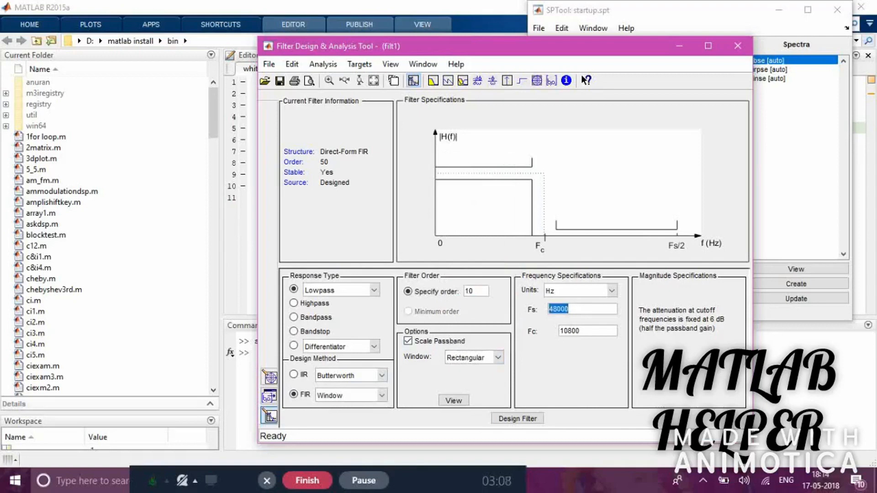
{"action": "type", "text": "800"}
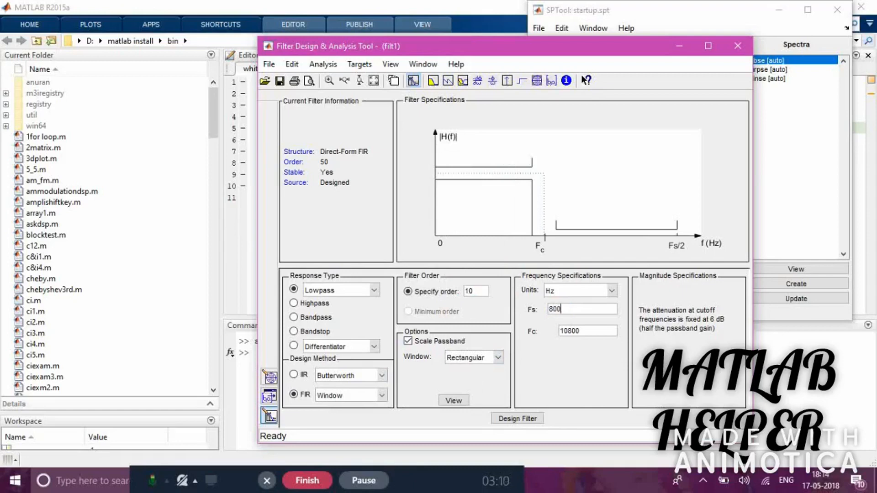
{"action": "left_click", "coordinate": [586, 331]}
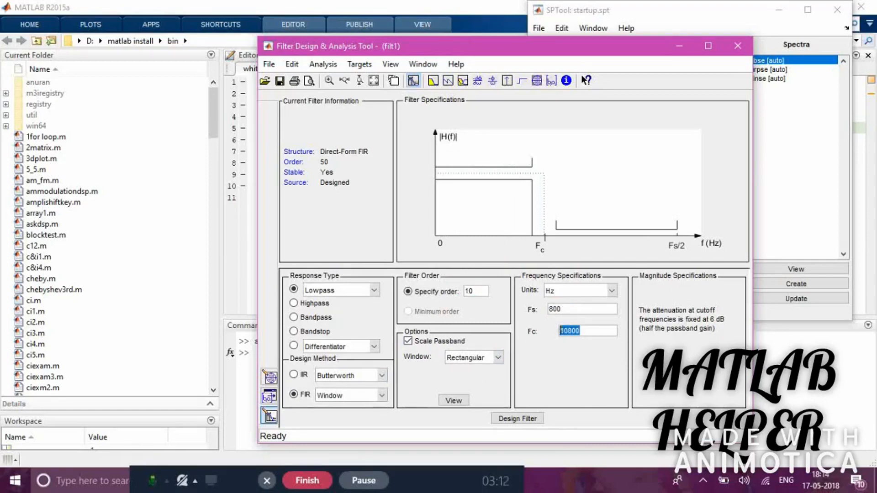
{"action": "type", "text": "210"}
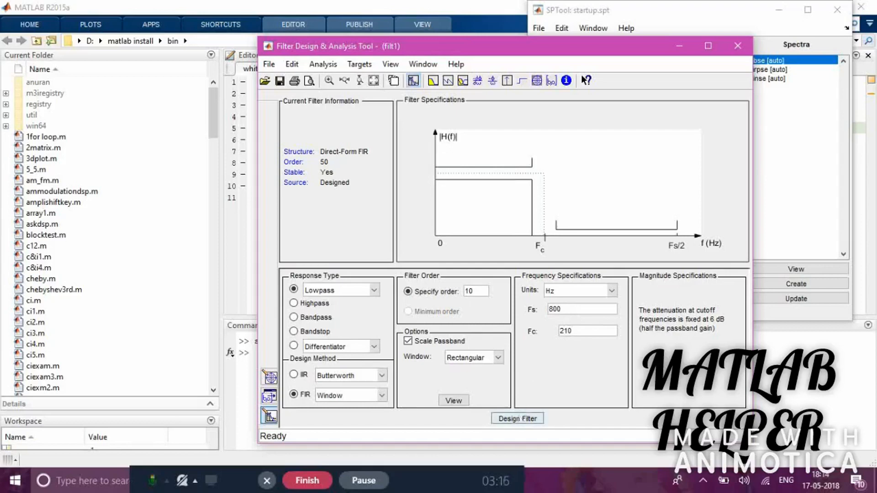
{"action": "left_click", "coordinate": [517, 418]}
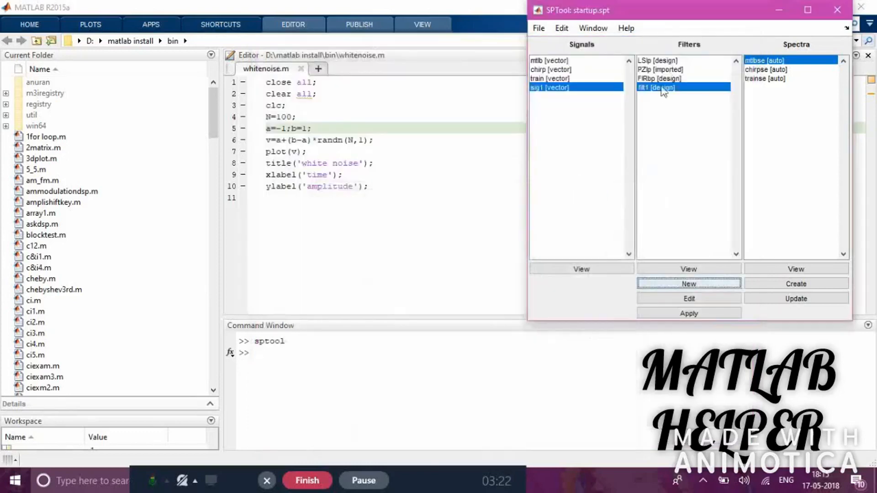
{"action": "mouse_move", "coordinate": [678, 89]}
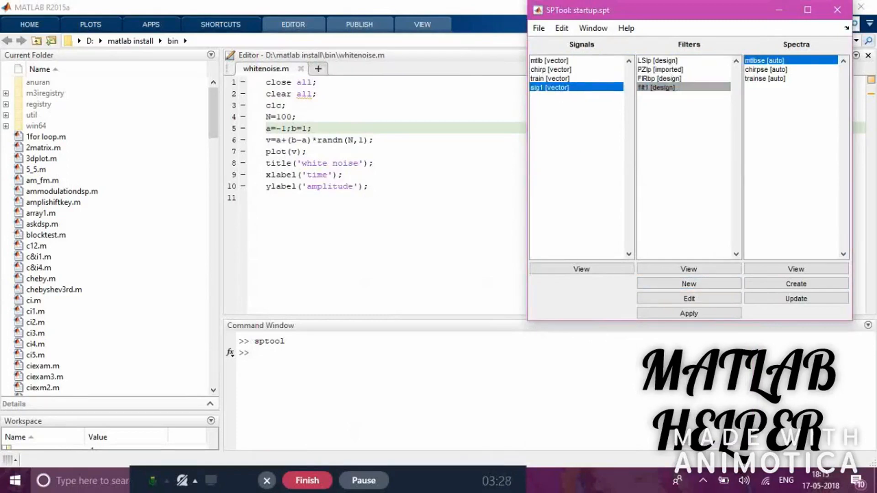
- Apply filt1 to sig1 producing sig2 and view sig2 in the Signal Browser
{"action": "left_click", "coordinate": [689, 313]}
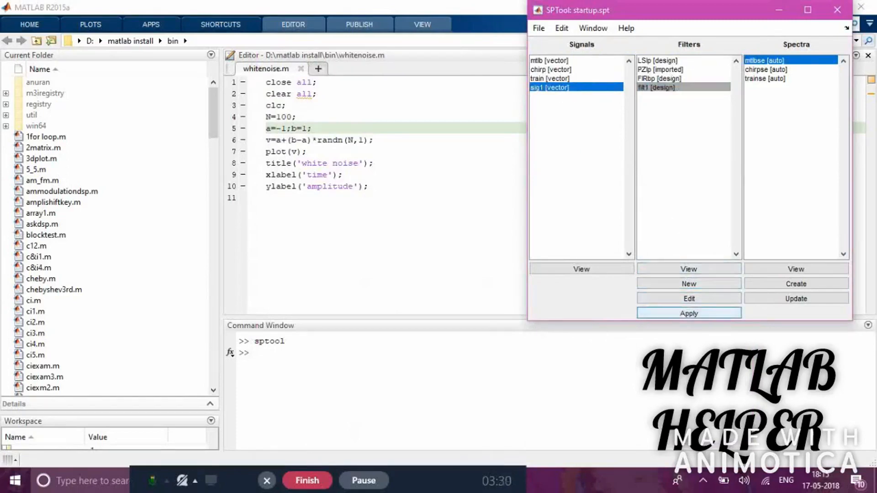
{"action": "left_click", "coordinate": [688, 314]}
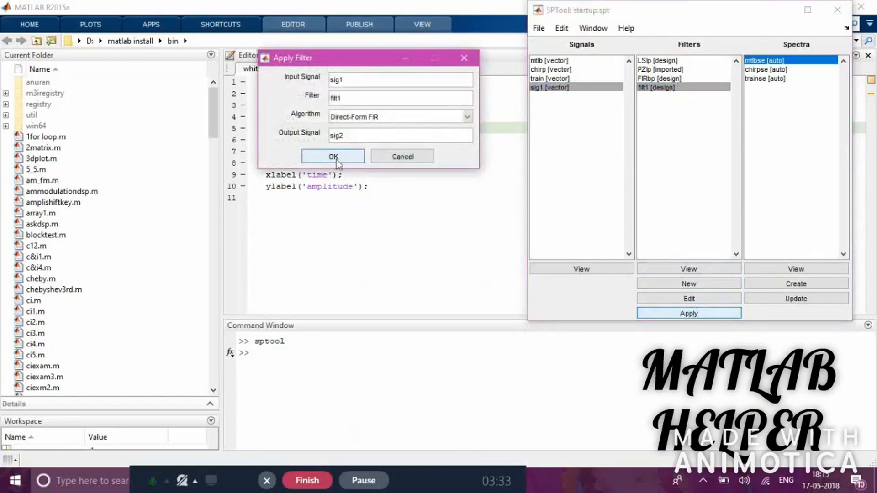
{"action": "left_click", "coordinate": [333, 156]}
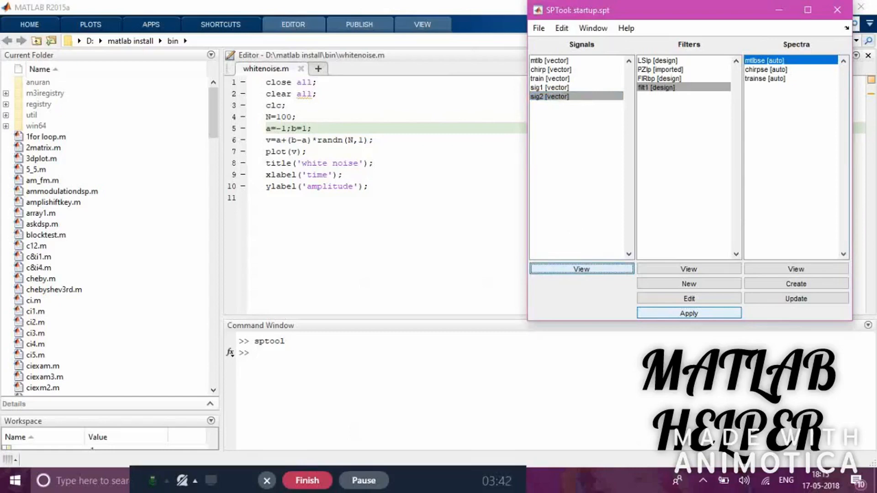
{"action": "left_click", "coordinate": [581, 268]}
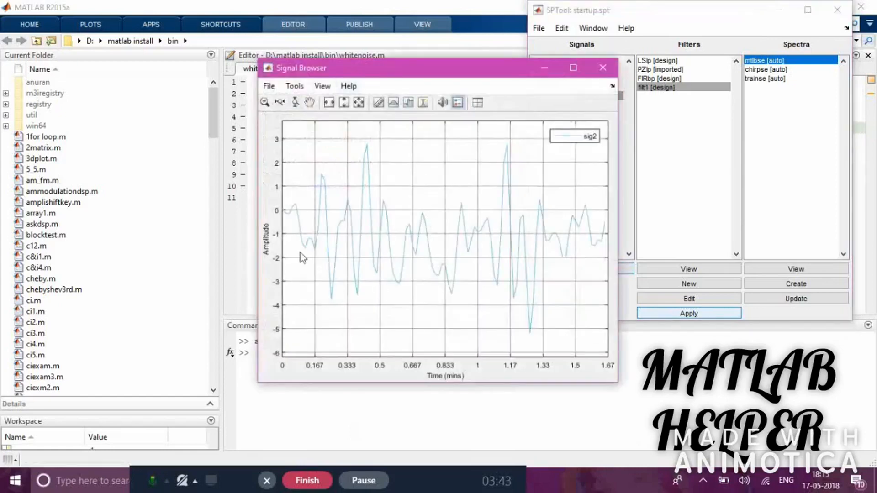